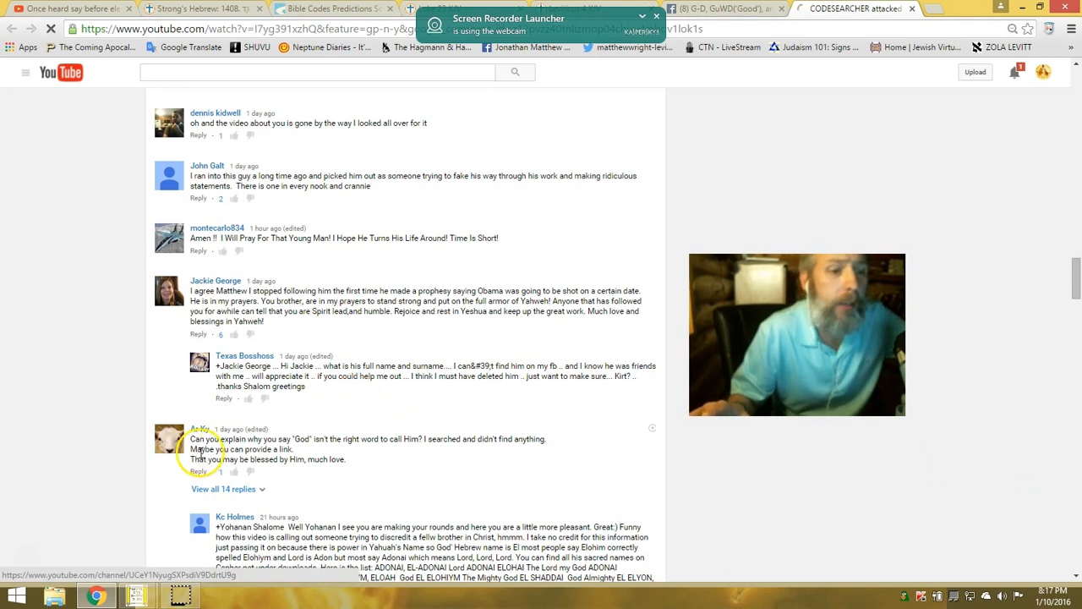
mouse_move(277, 454)
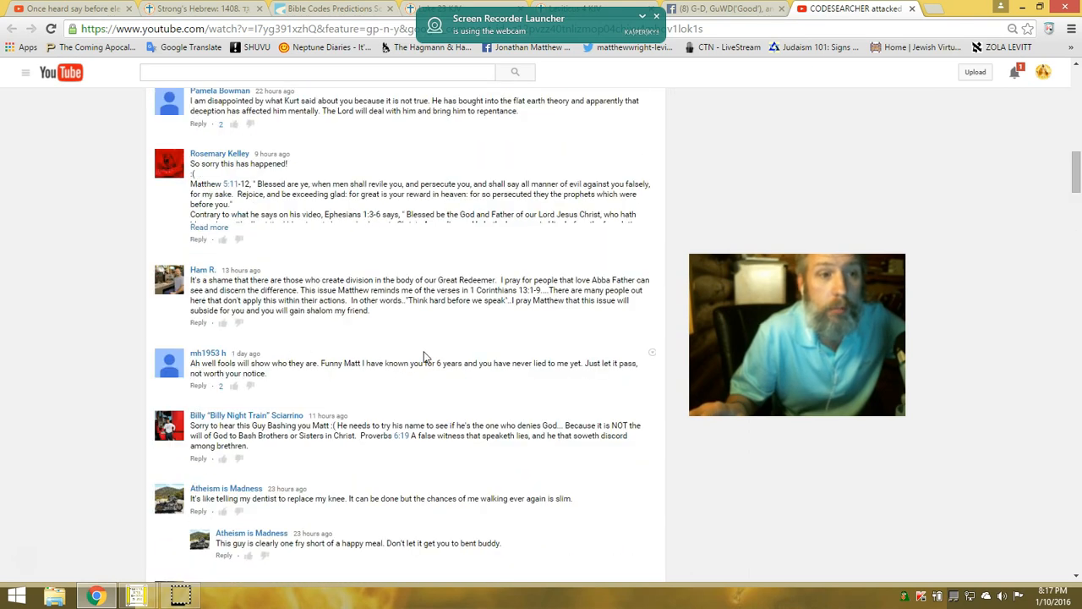
Scroll down and switch to the Strong's Hebrew 1408 'Gad' tab on Bible Hub.
scroll(down, 3)
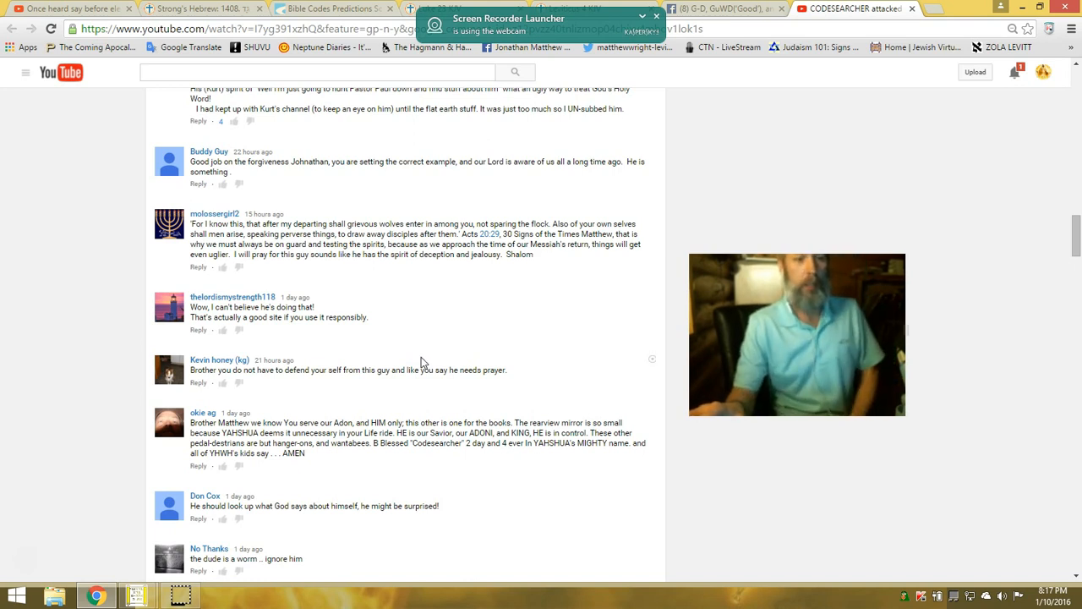
scroll(down, 3)
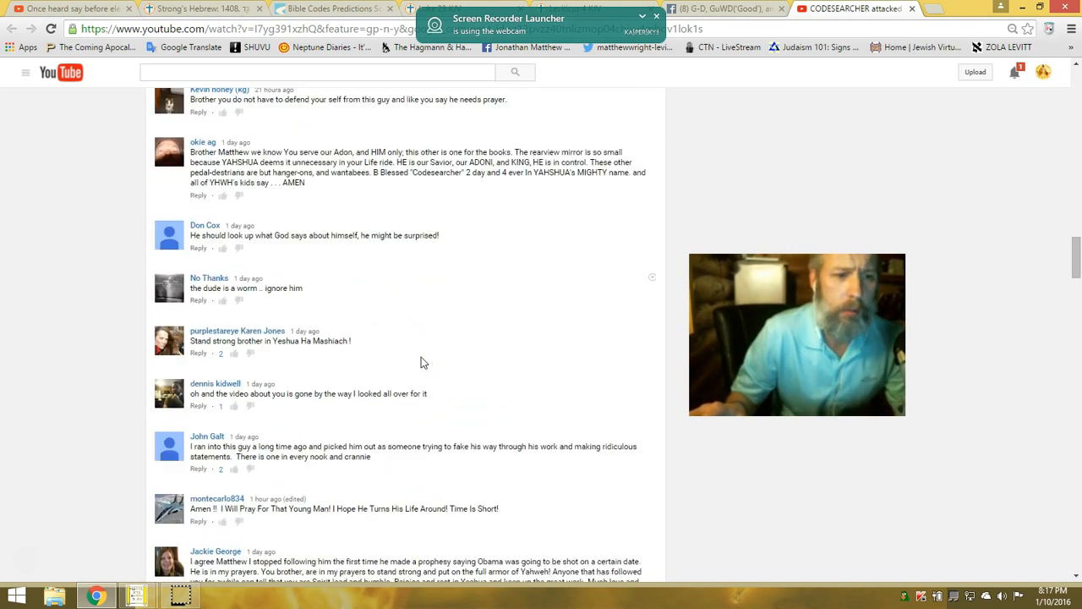
scroll(down, 3)
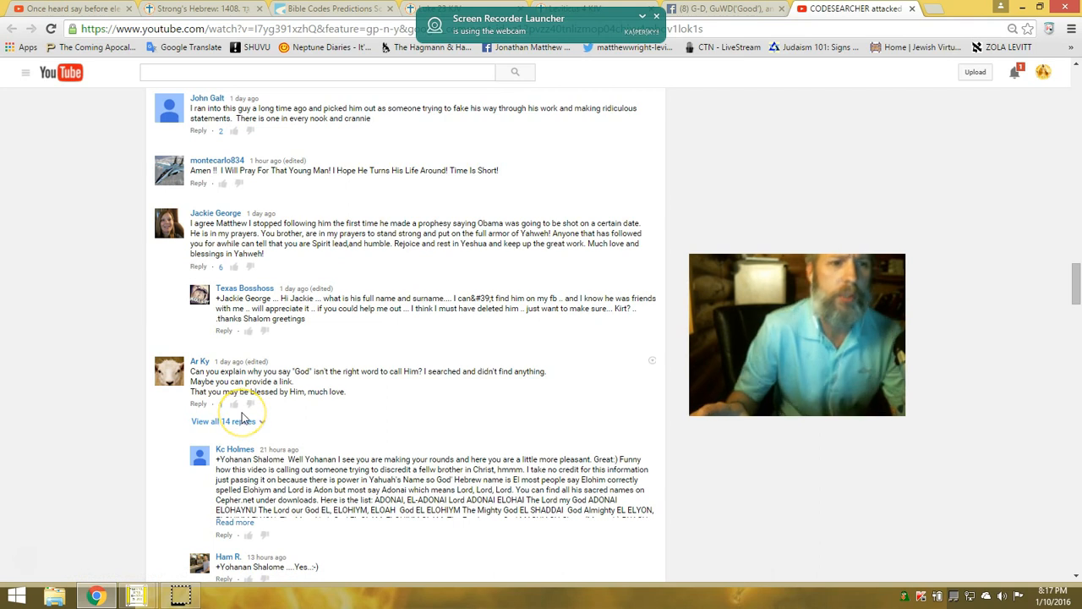
click(233, 404)
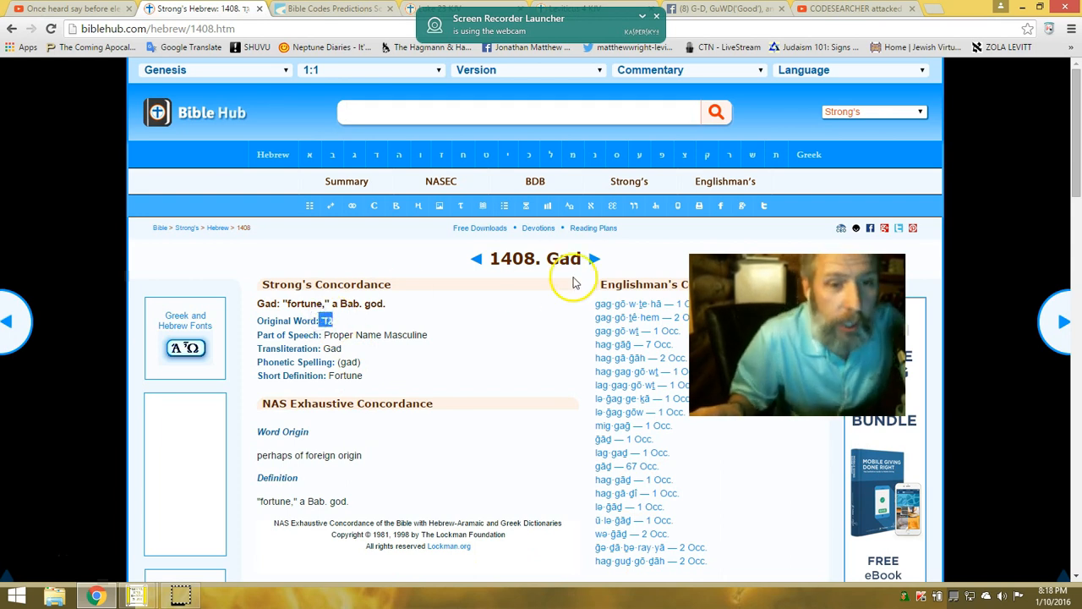
mouse_move(524, 486)
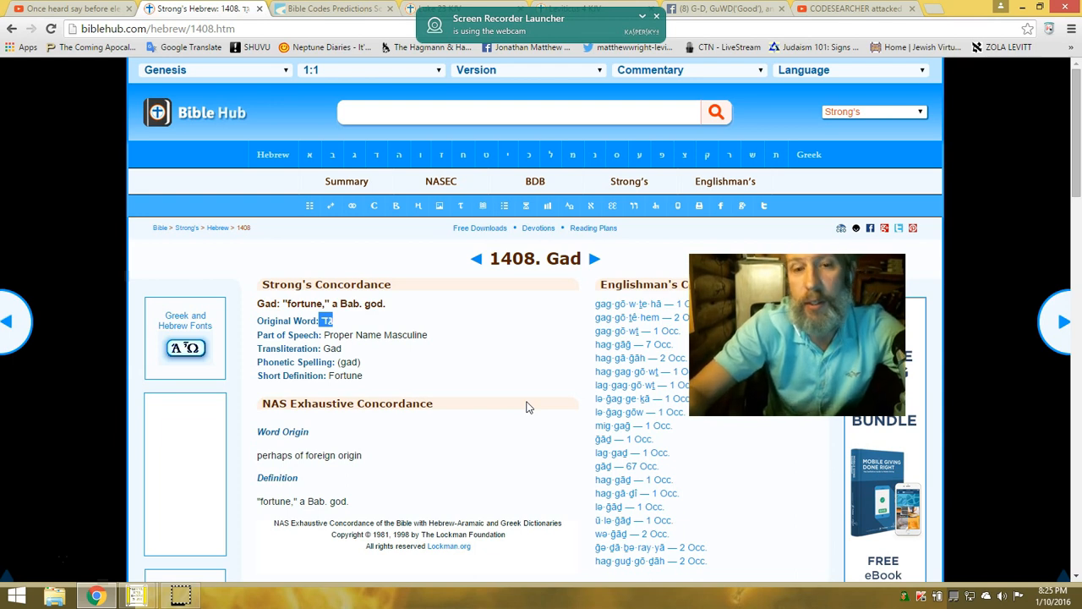
mouse_move(523, 421)
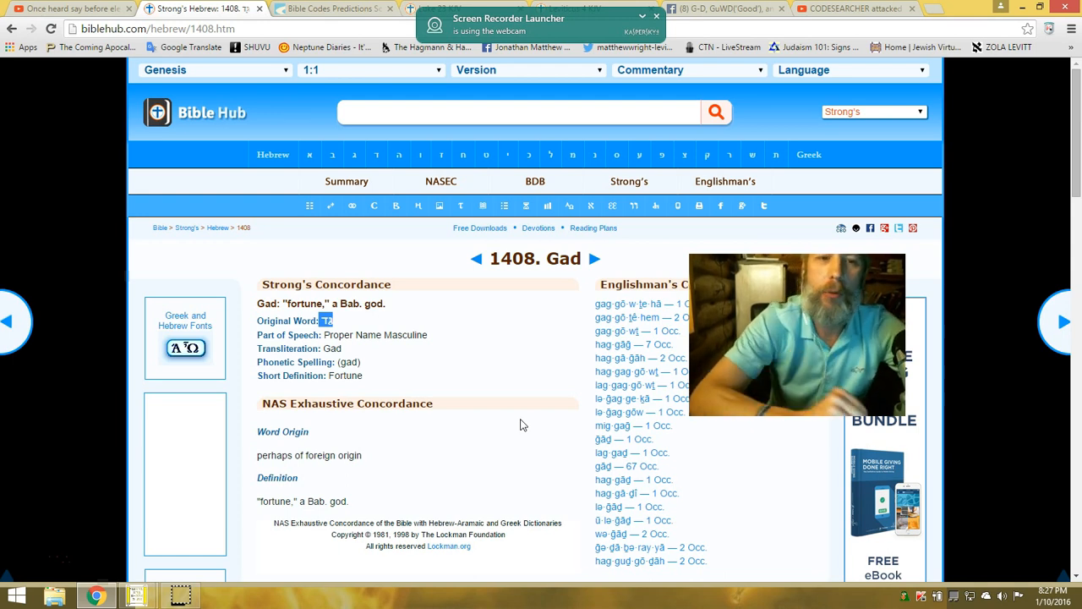
Switch from the Strong's 1408 Gad entry to the Facebook note on G-D, GuWD and GaDaP.
click(722, 8)
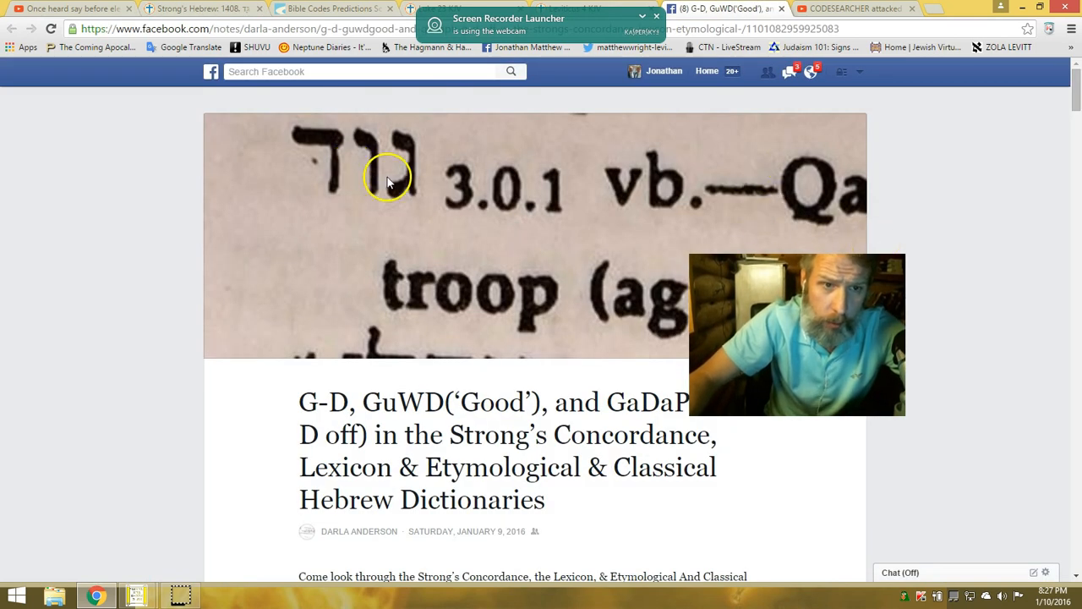
mouse_move(359, 161)
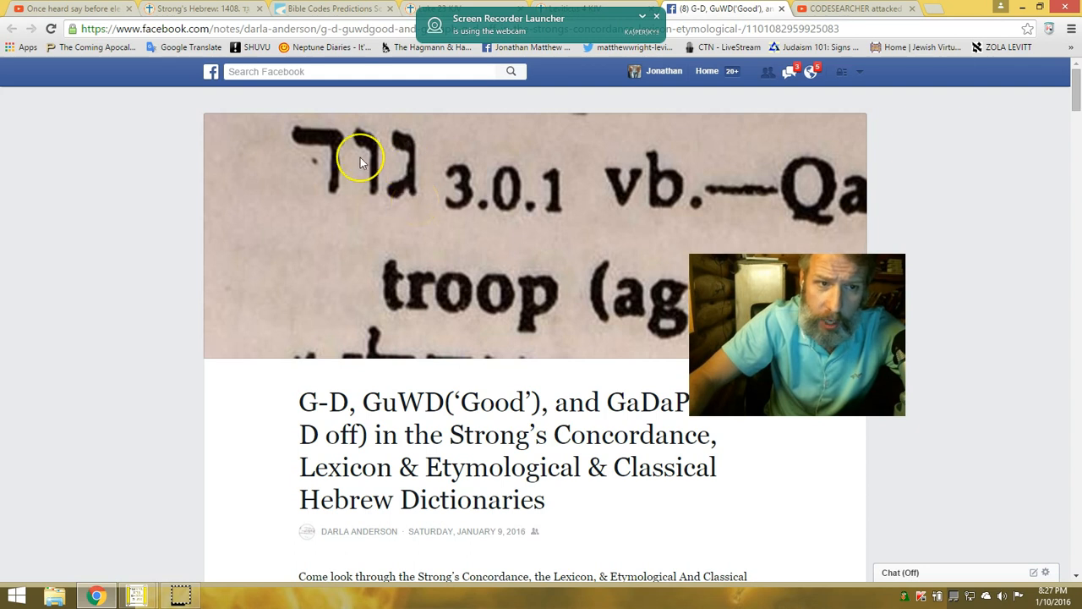
Scroll the Facebook note past the header image to its introduction.
scroll(down, 3)
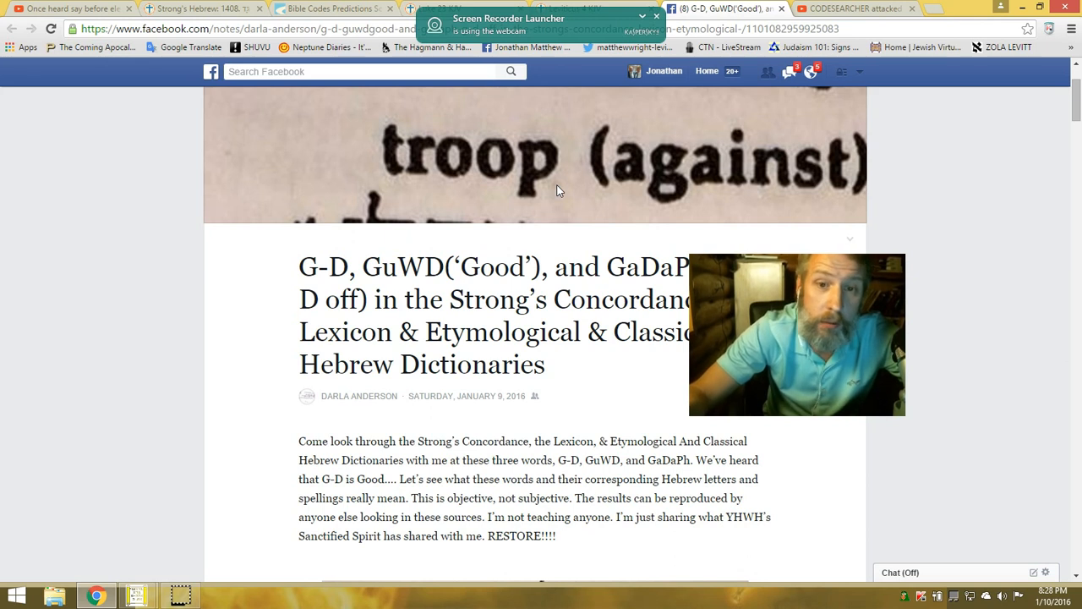
scroll(down, 3)
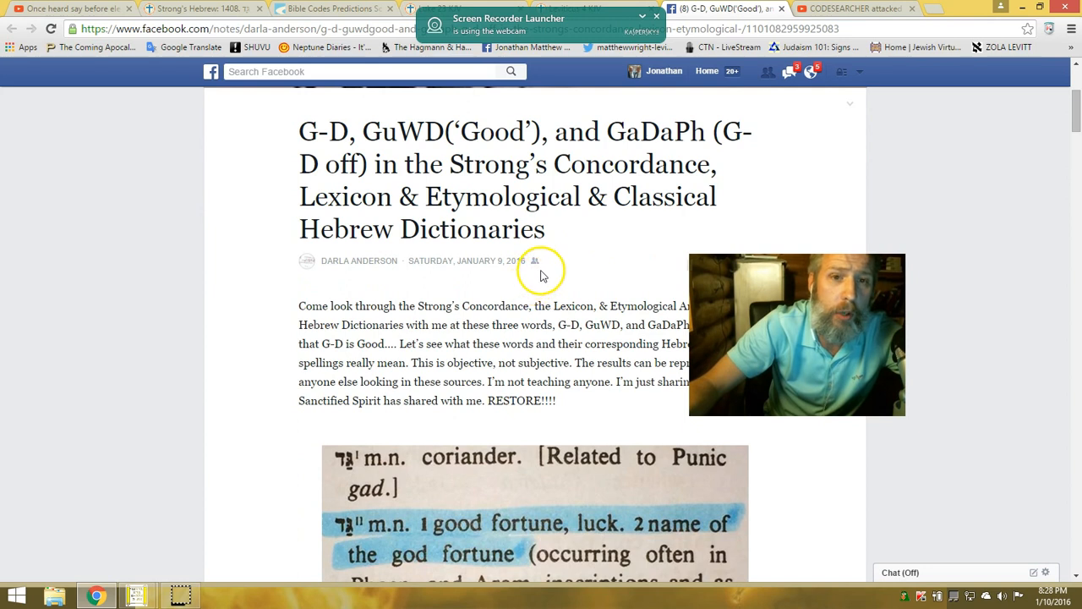
mouse_move(579, 250)
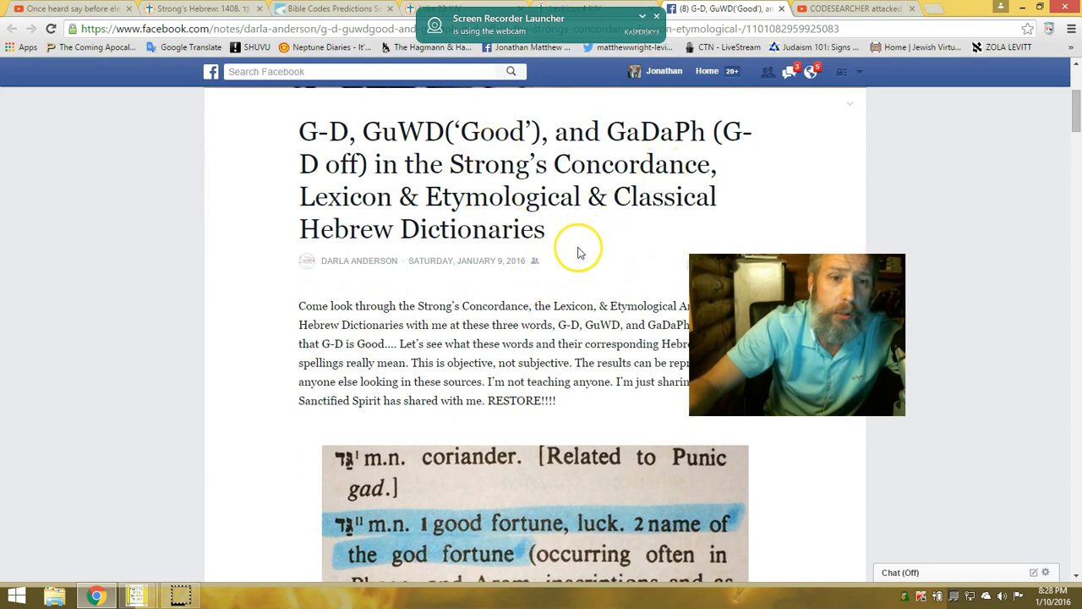
scroll(down, 3)
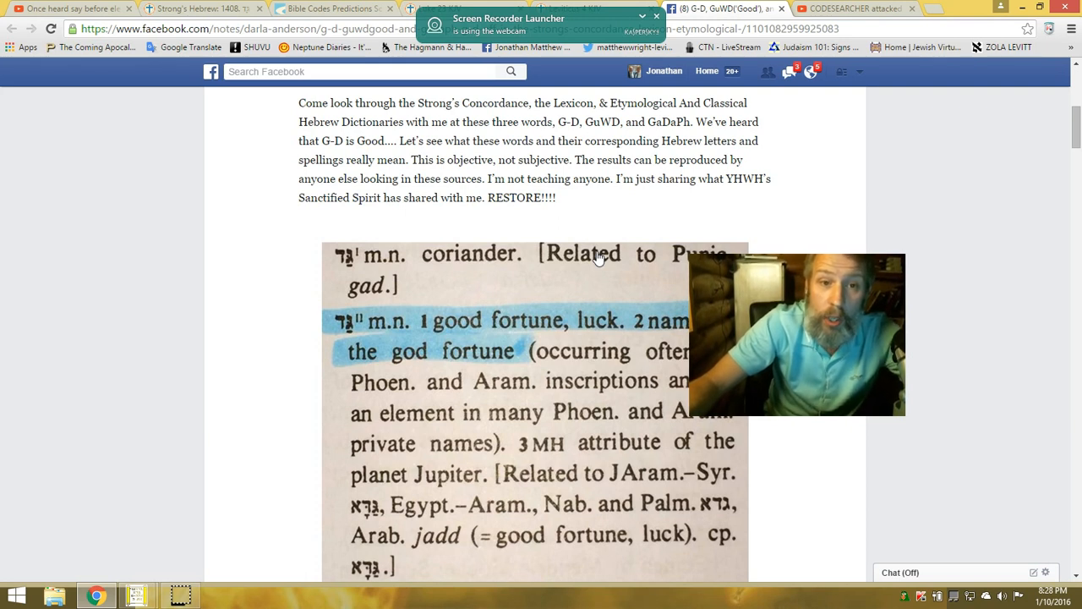
scroll(down, 3)
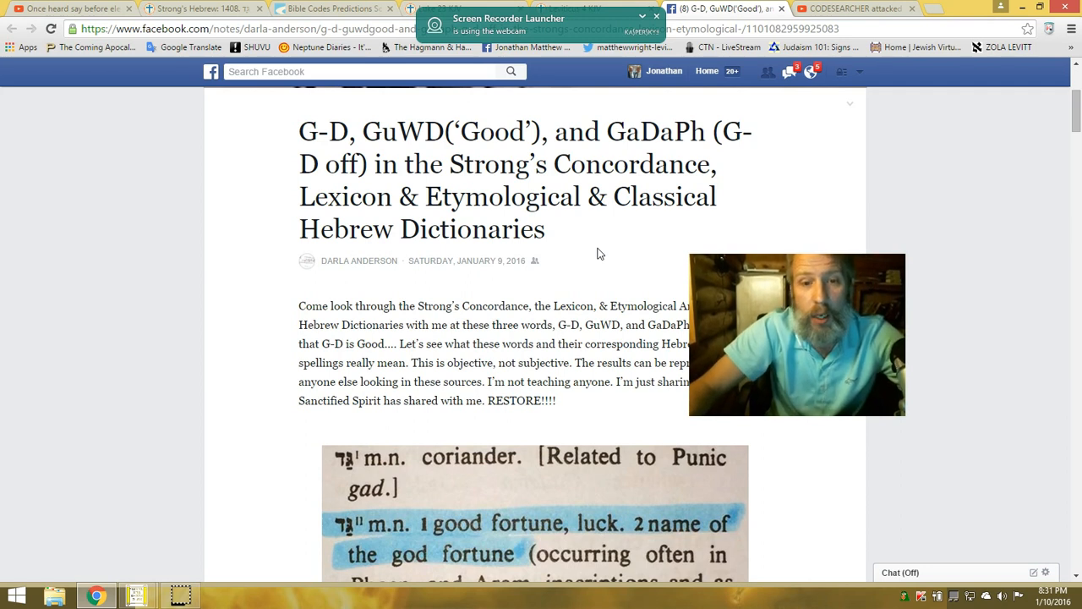
Scroll the note to the Klein dictionary caption naming G-D the Babylonian deity Fortune and wormwood.
scroll(down, 3)
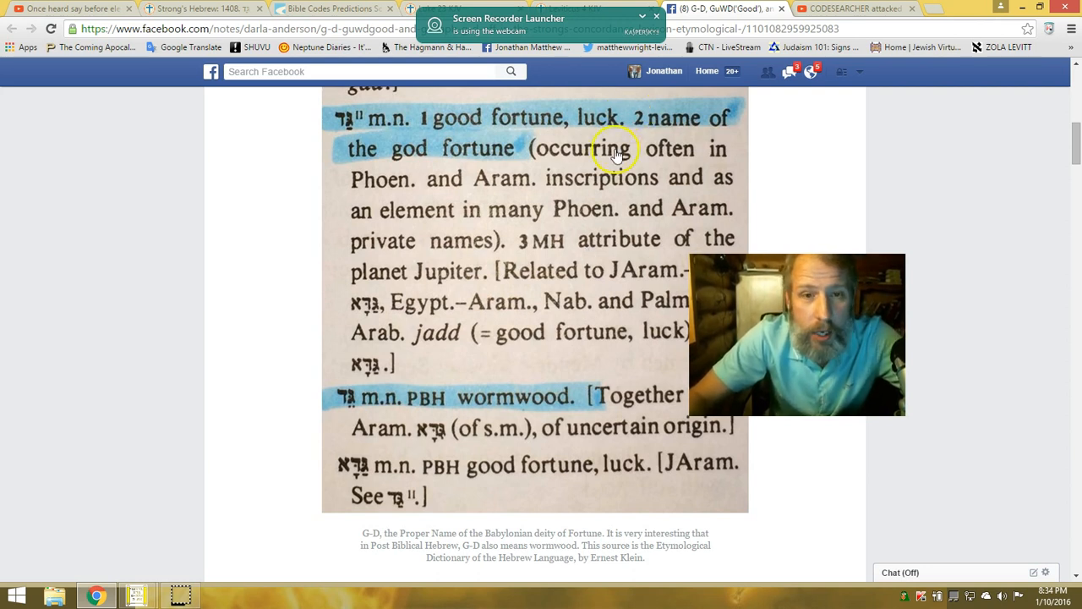
Glance at the Bible code search grid, then bring Chrome's Facebook note back to front.
click(136, 596)
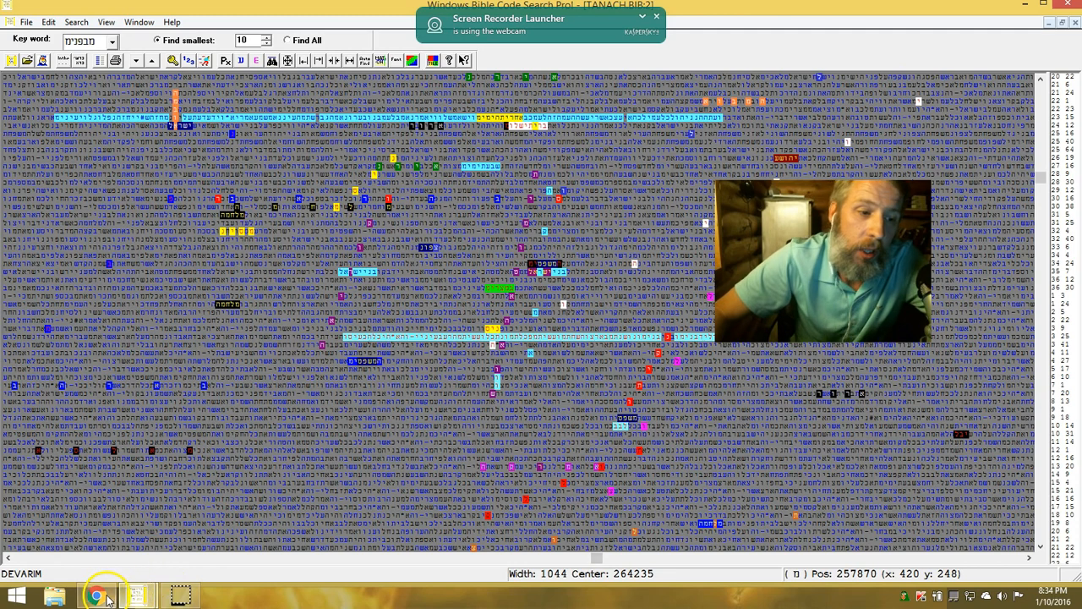
click(95, 596)
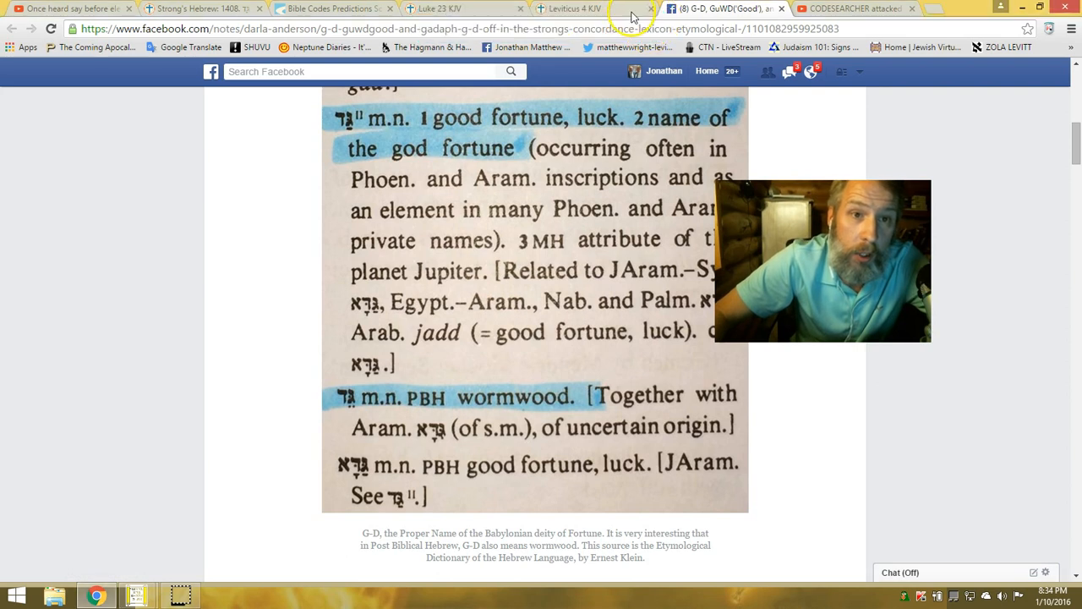
View the Luke 23 KJV tab, then the Leviticus 4 KJV tab on sin offerings.
click(460, 8)
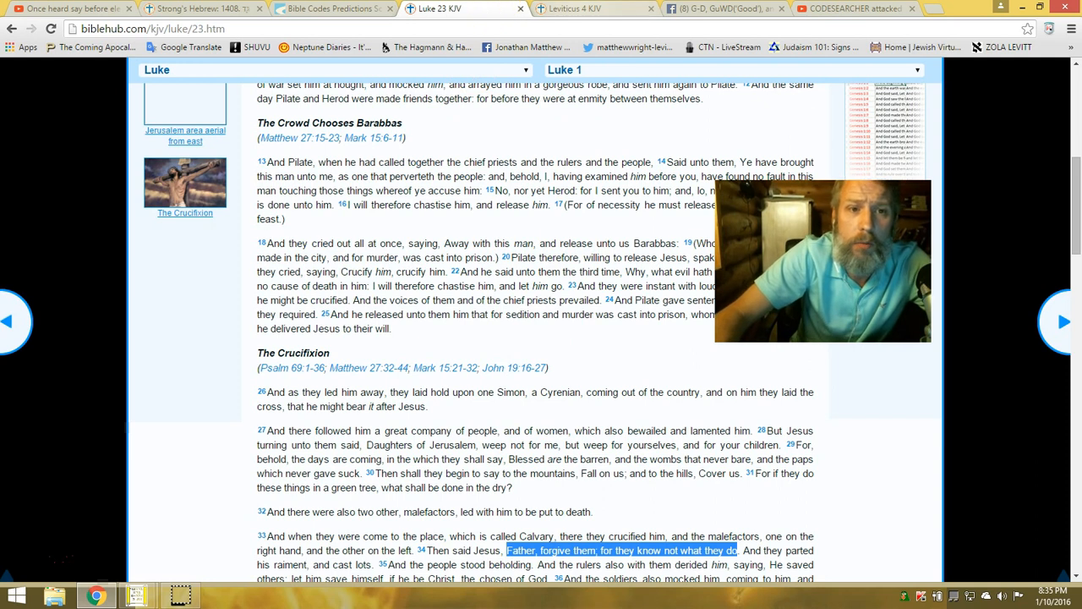
click(575, 9)
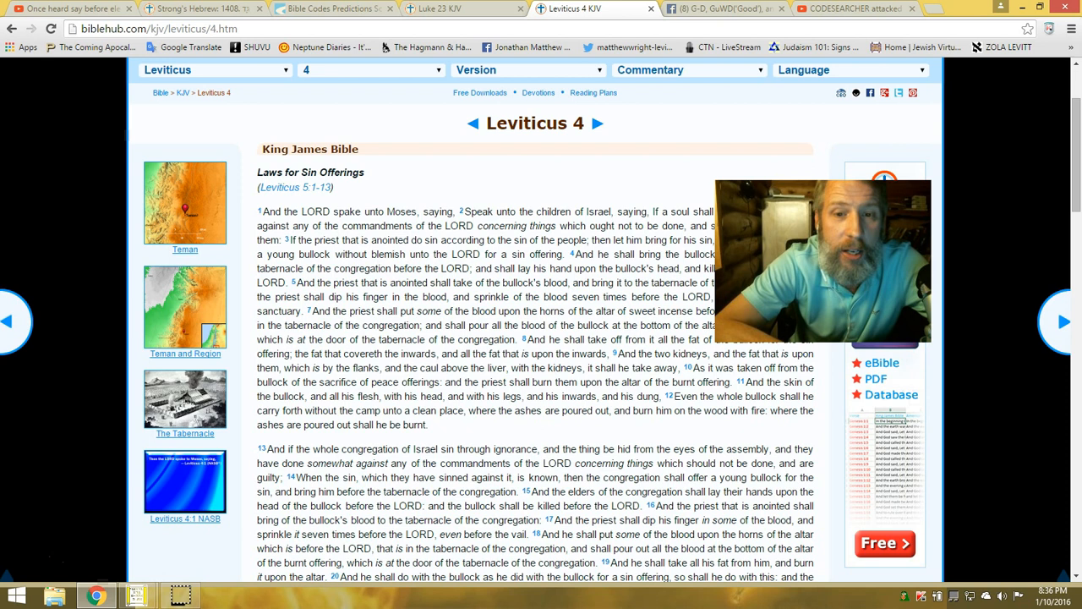
Show the YouTube Bible code video tab, then the biblecodewisdom.com Bible Codes Predictions tab.
click(72, 8)
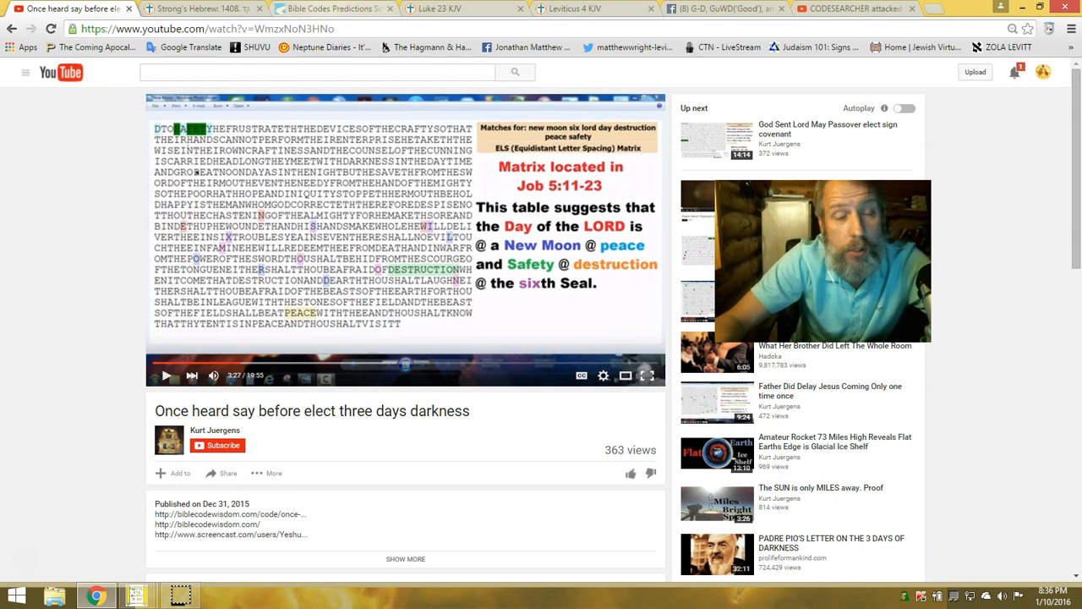
click(329, 8)
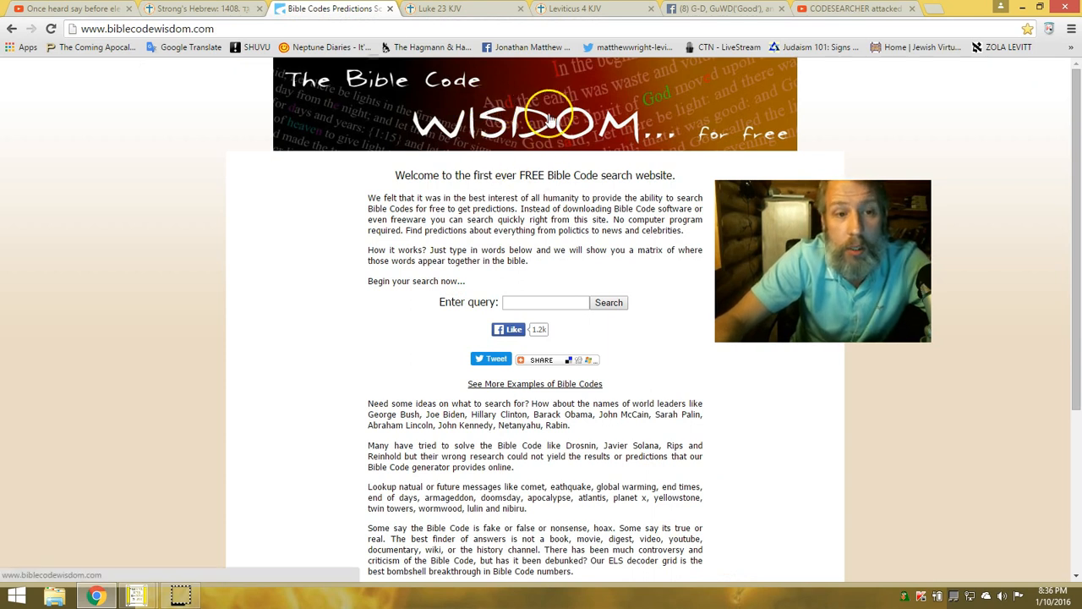